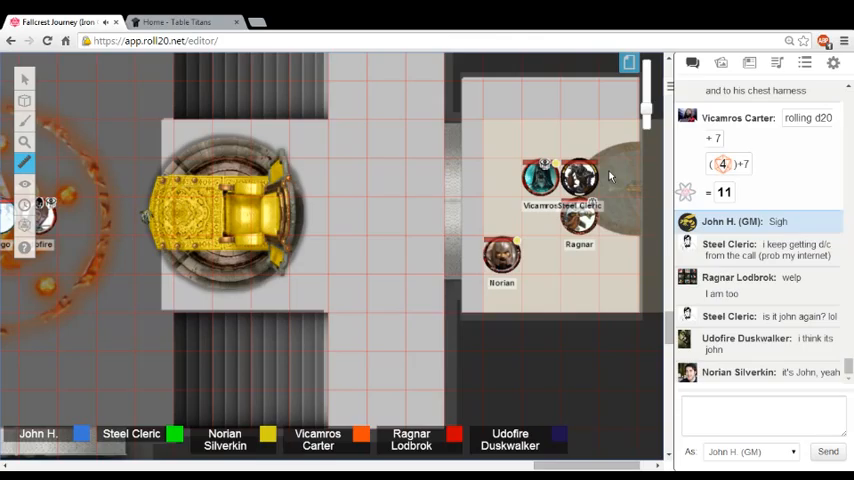
Rearrange the party tokens inside the side room on the dungeon map
{"action": "left_click_drag", "start_coordinate": [502, 260], "coordinate": [618, 254]}
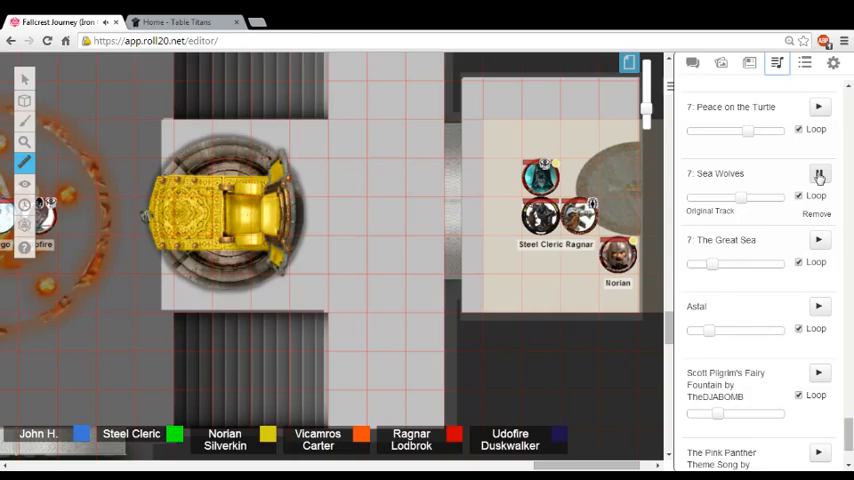
Start the Zombies! track playing from the jukebox list
{"action": "scroll", "scroll_direction": "down", "scroll_amount": 3}
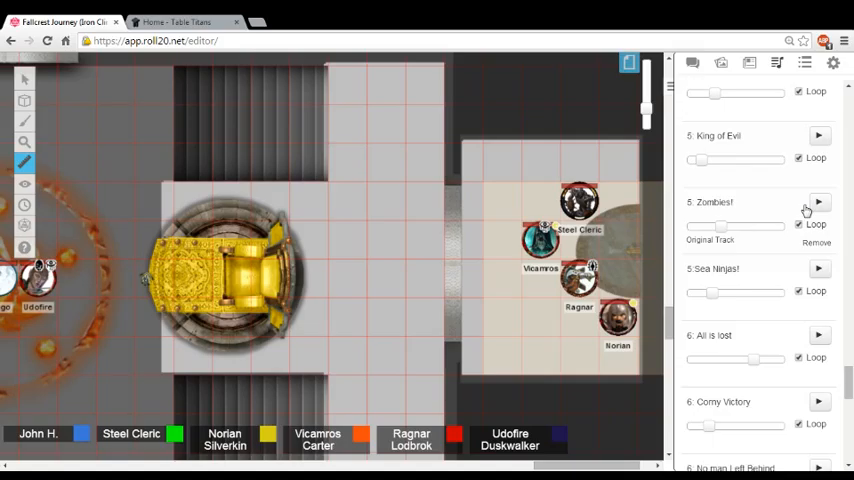
{"action": "left_click", "coordinate": [820, 204]}
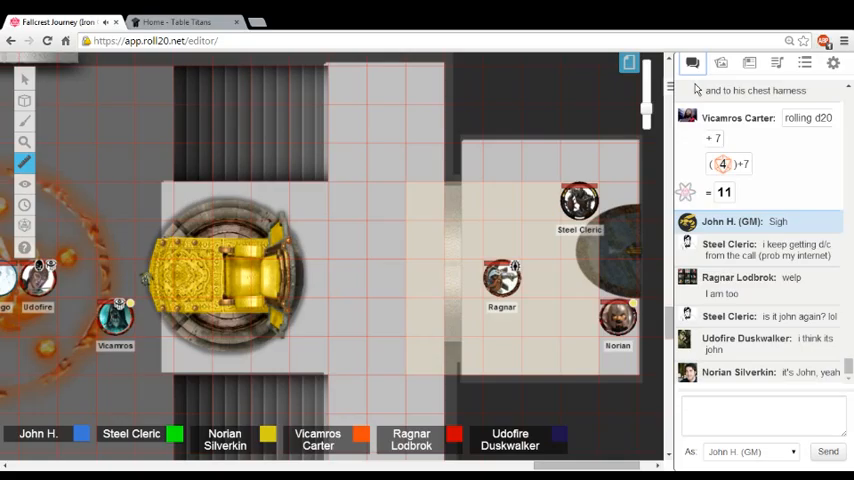
Move Ragnar's token from the side room to the tiles right of the golden throne
{"action": "left_click_drag", "start_coordinate": [500, 276], "coordinate": [308, 276]}
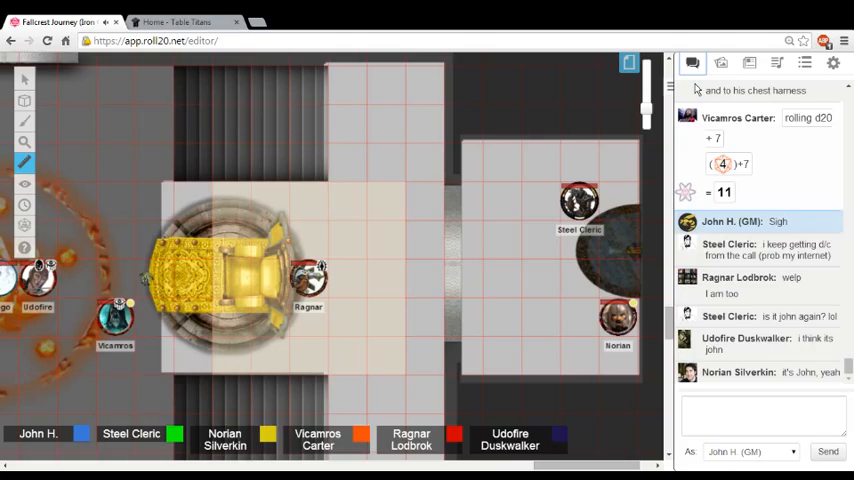
Shift the map view around the throne area toward the rune circle
{"action": "left_click_drag", "start_coordinate": [580, 196], "coordinate": [344, 196]}
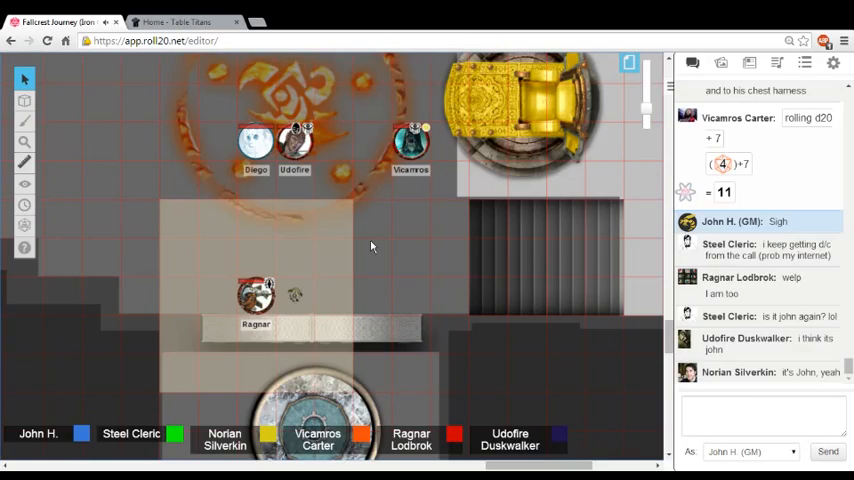
{"action": "left_click_drag", "start_coordinate": [256, 296], "coordinate": [410, 180]}
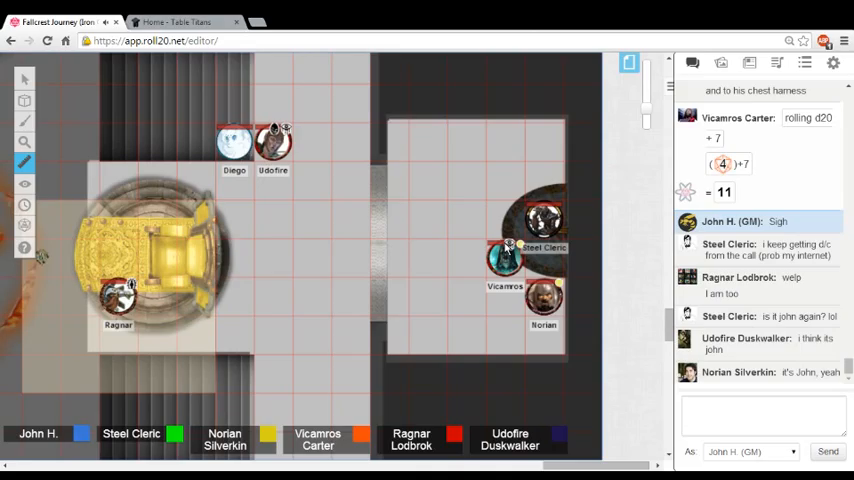
Pan the dungeon map toward the throne and the party tokens near it
{"action": "left_click_drag", "start_coordinate": [272, 140], "coordinate": [196, 260]}
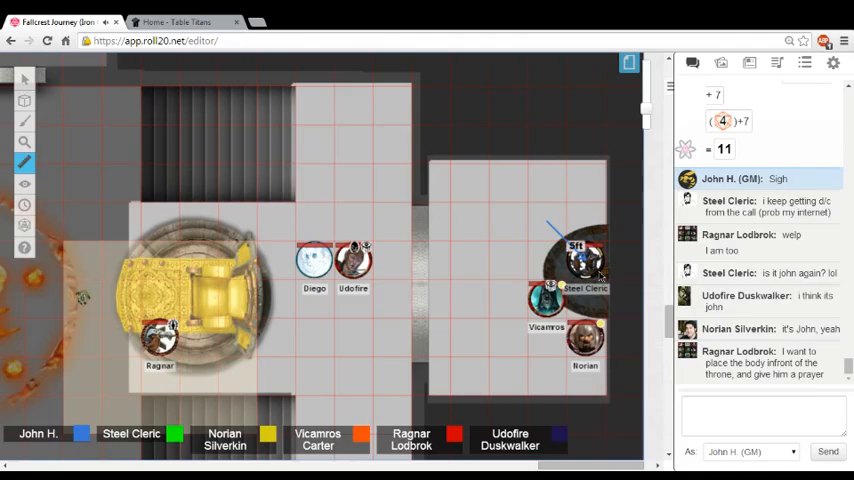
{"action": "left_click_drag", "start_coordinate": [160, 336], "coordinate": [470, 336]}
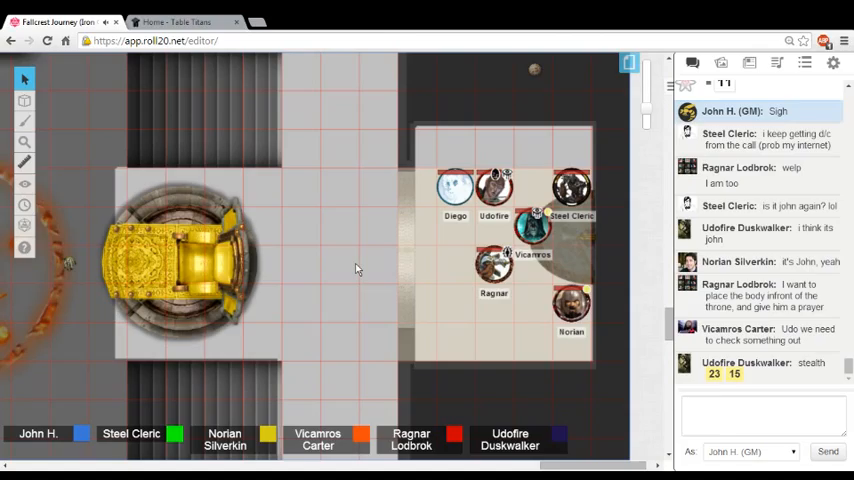
{"action": "mouse_move", "coordinate": [350, 342]}
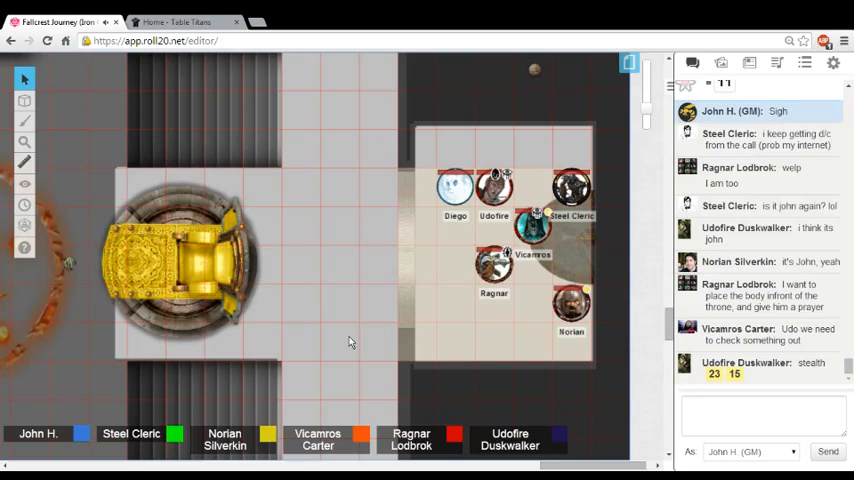
{"action": "left_click", "coordinate": [776, 64]}
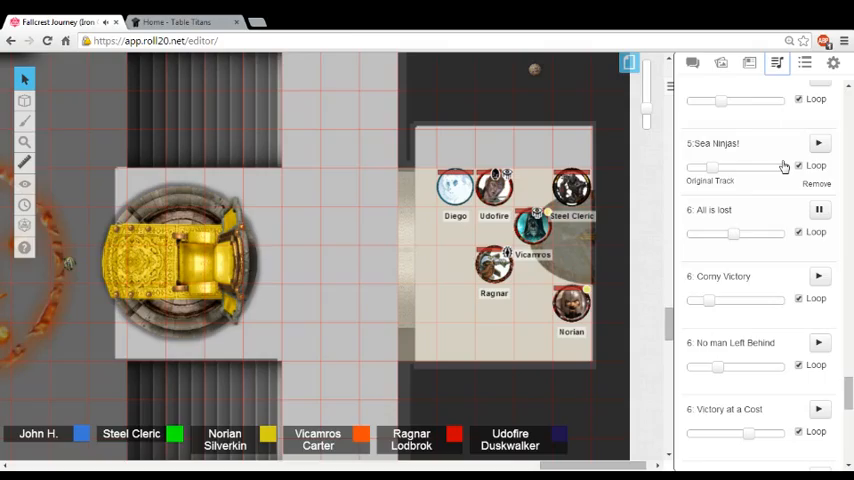